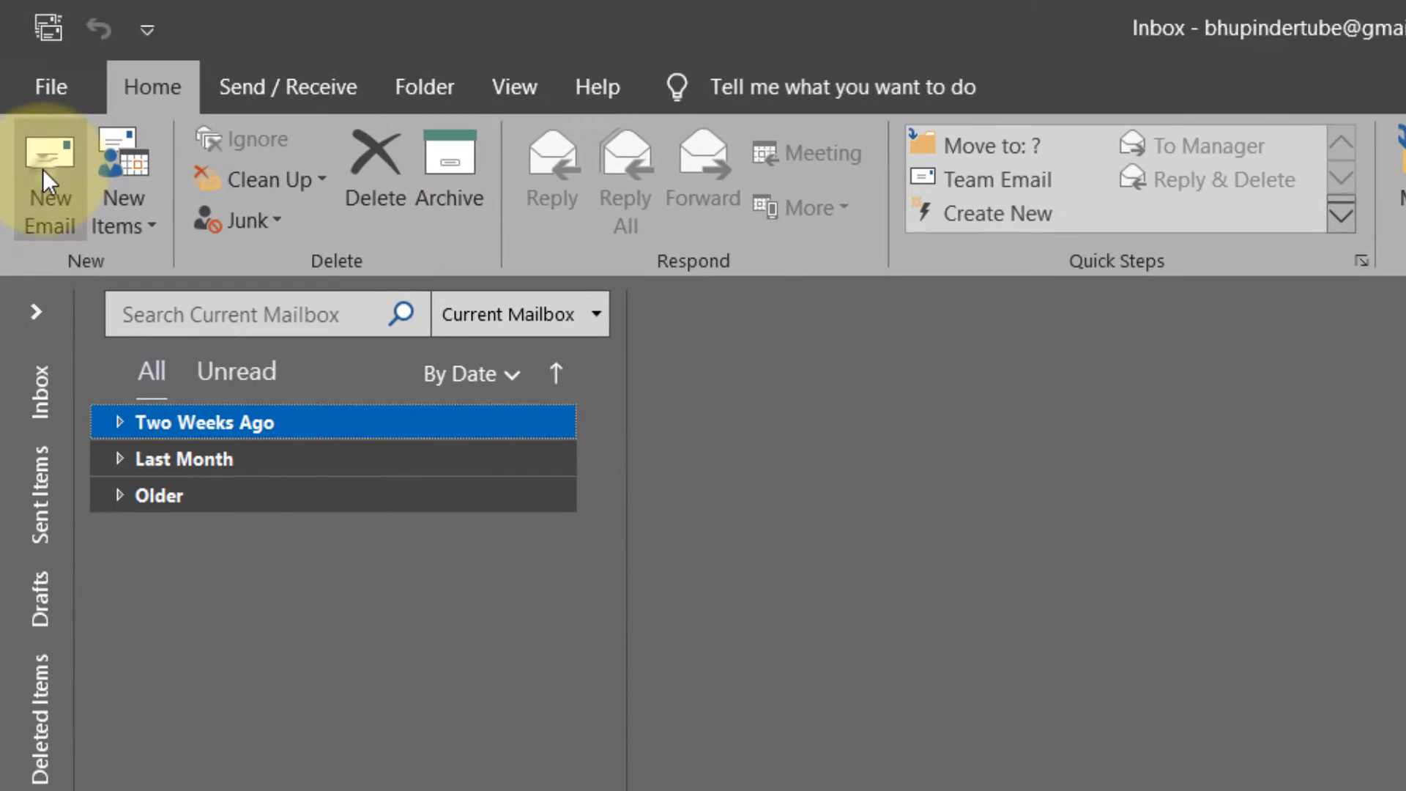
Step: Draft a new email with a recipient, subject 'test' and body 'Scheduling an email. Please, subscribe!!'
left_click(50, 175)
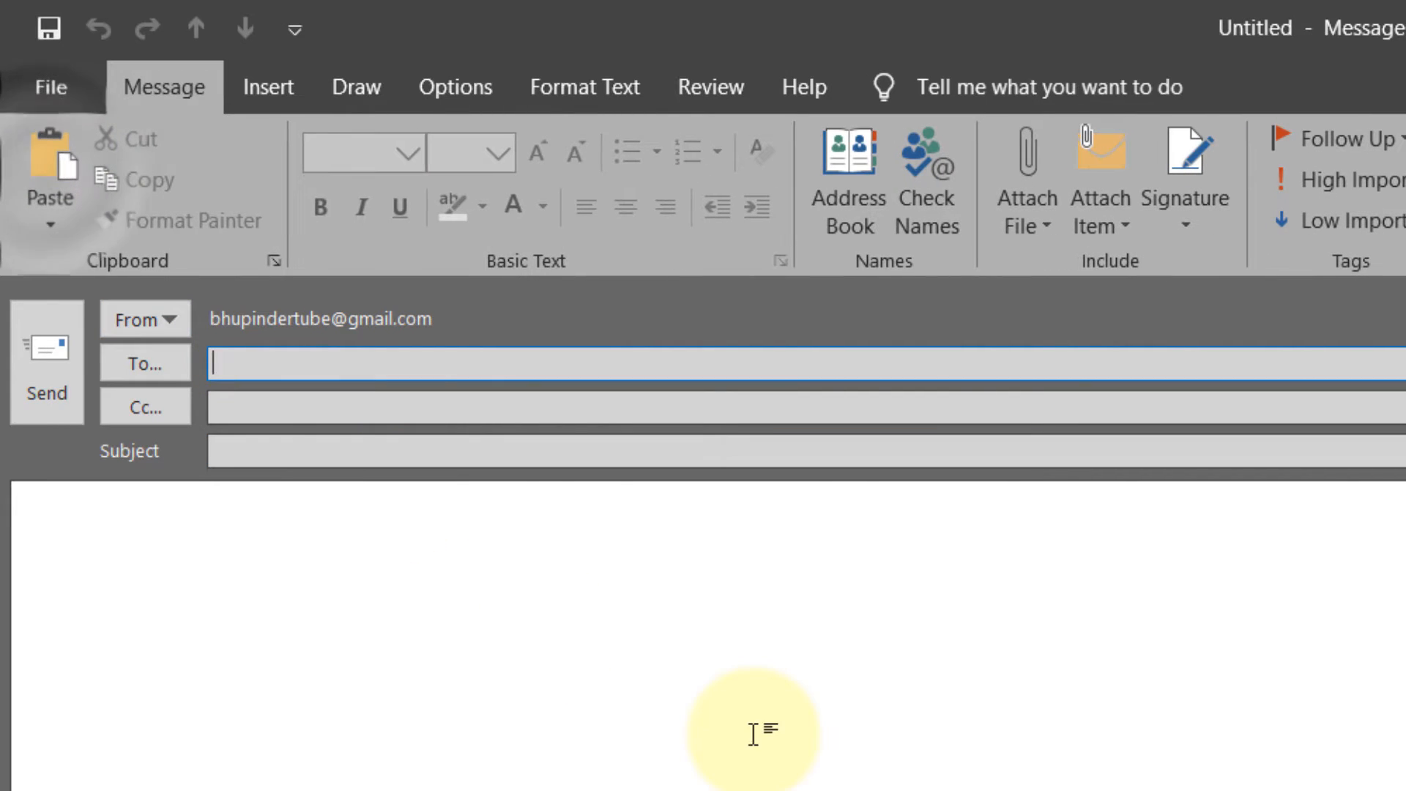
mouse_move(494, 534)
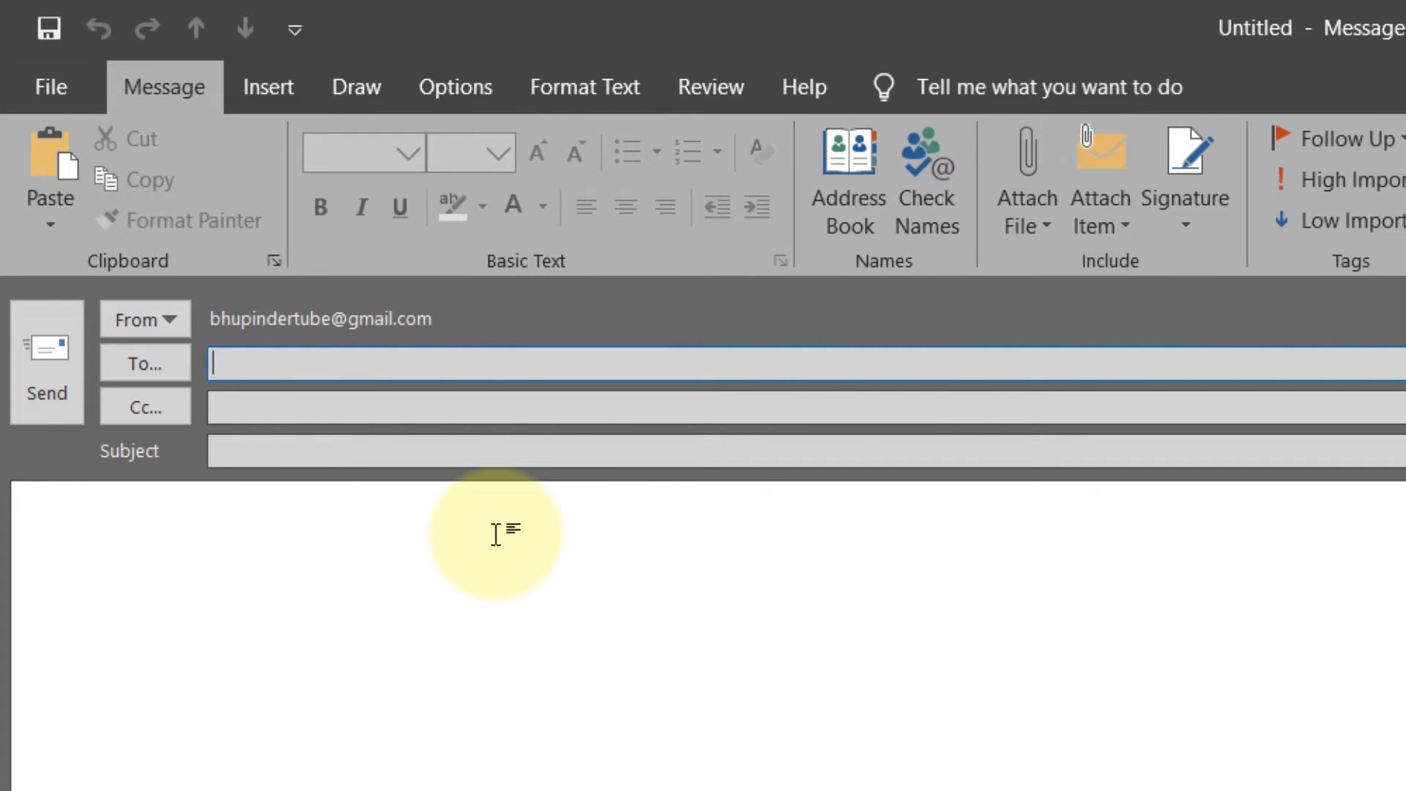
type("test")
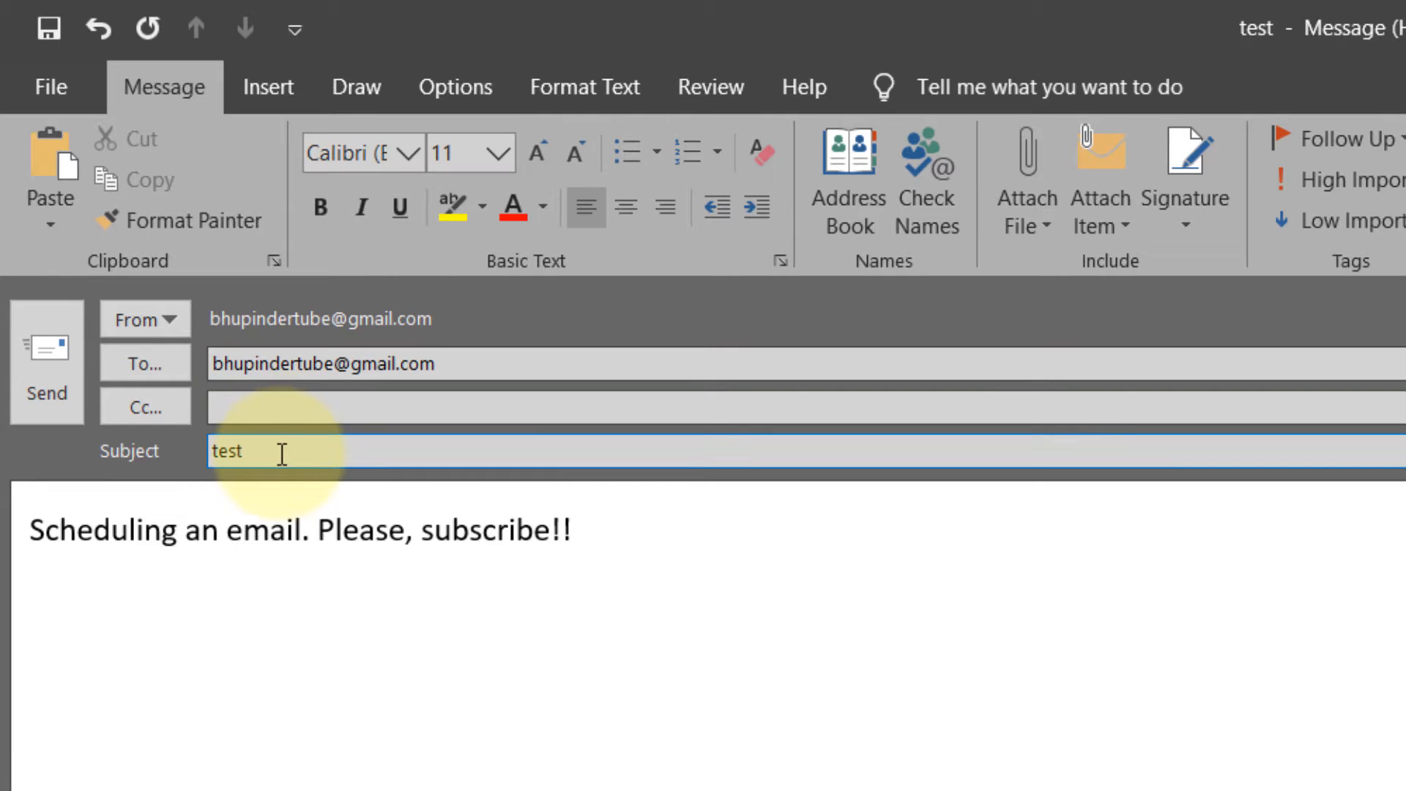
left_click(417, 529)
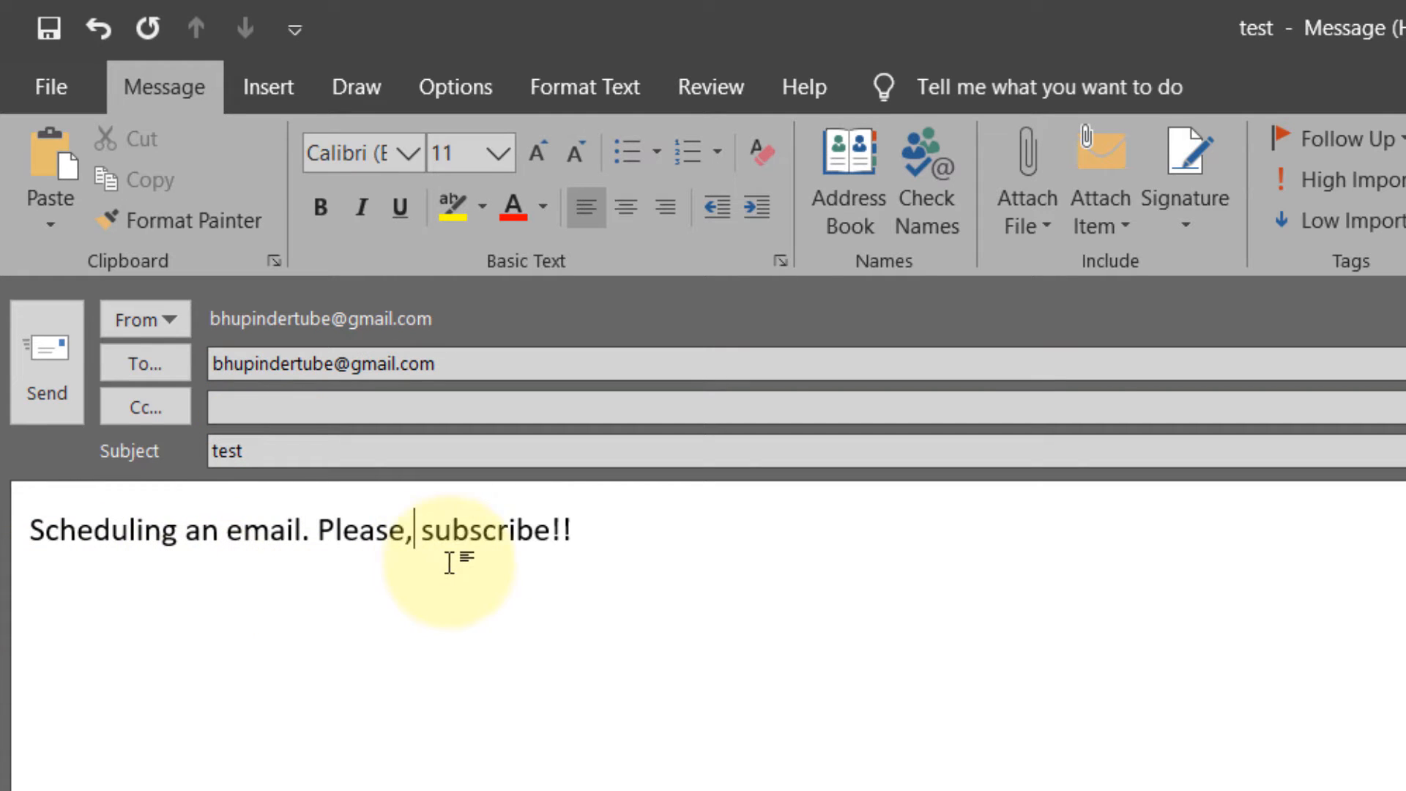
left_click(343, 451)
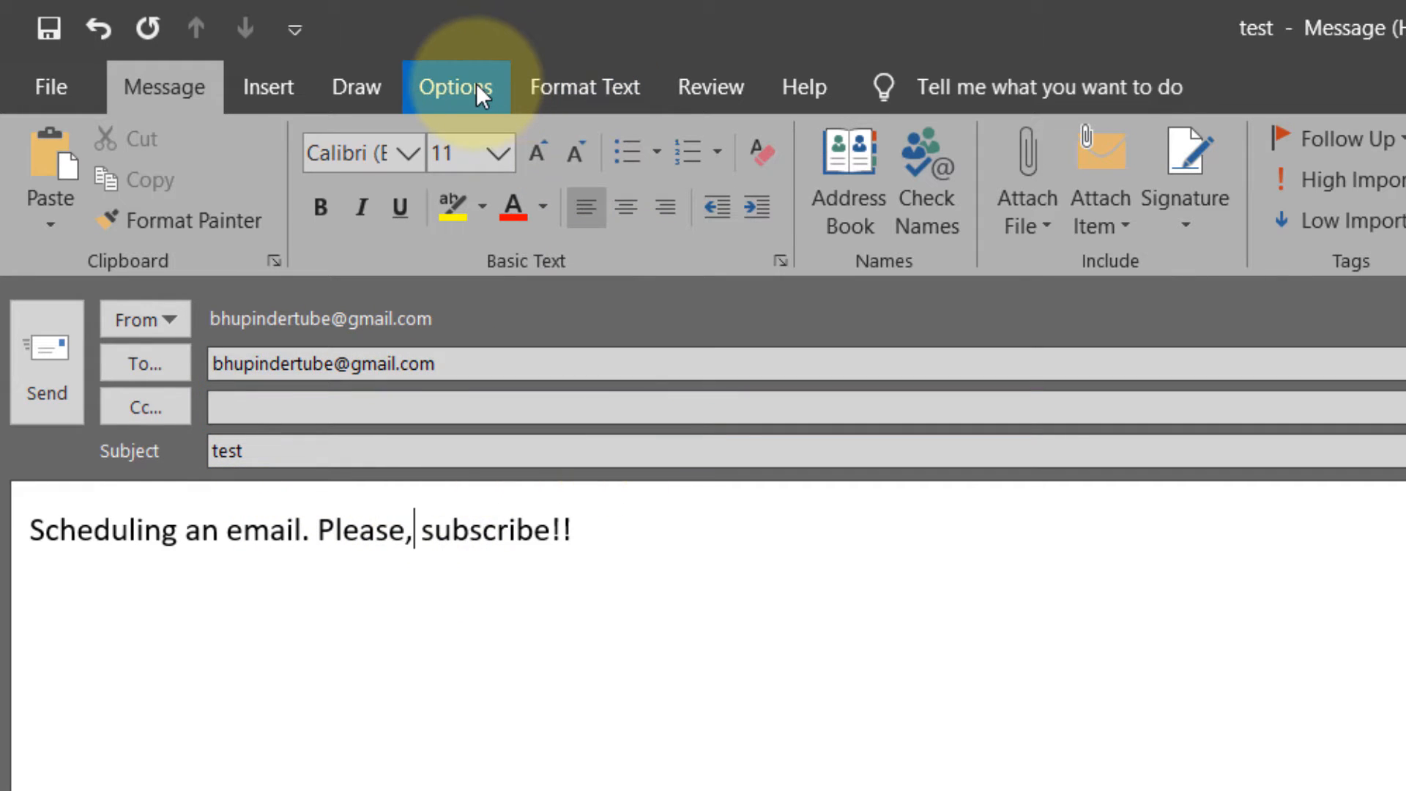
Step: Enable Delay Delivery so the message is not delivered before 01/06/2020 at 17:00
left_click(457, 86)
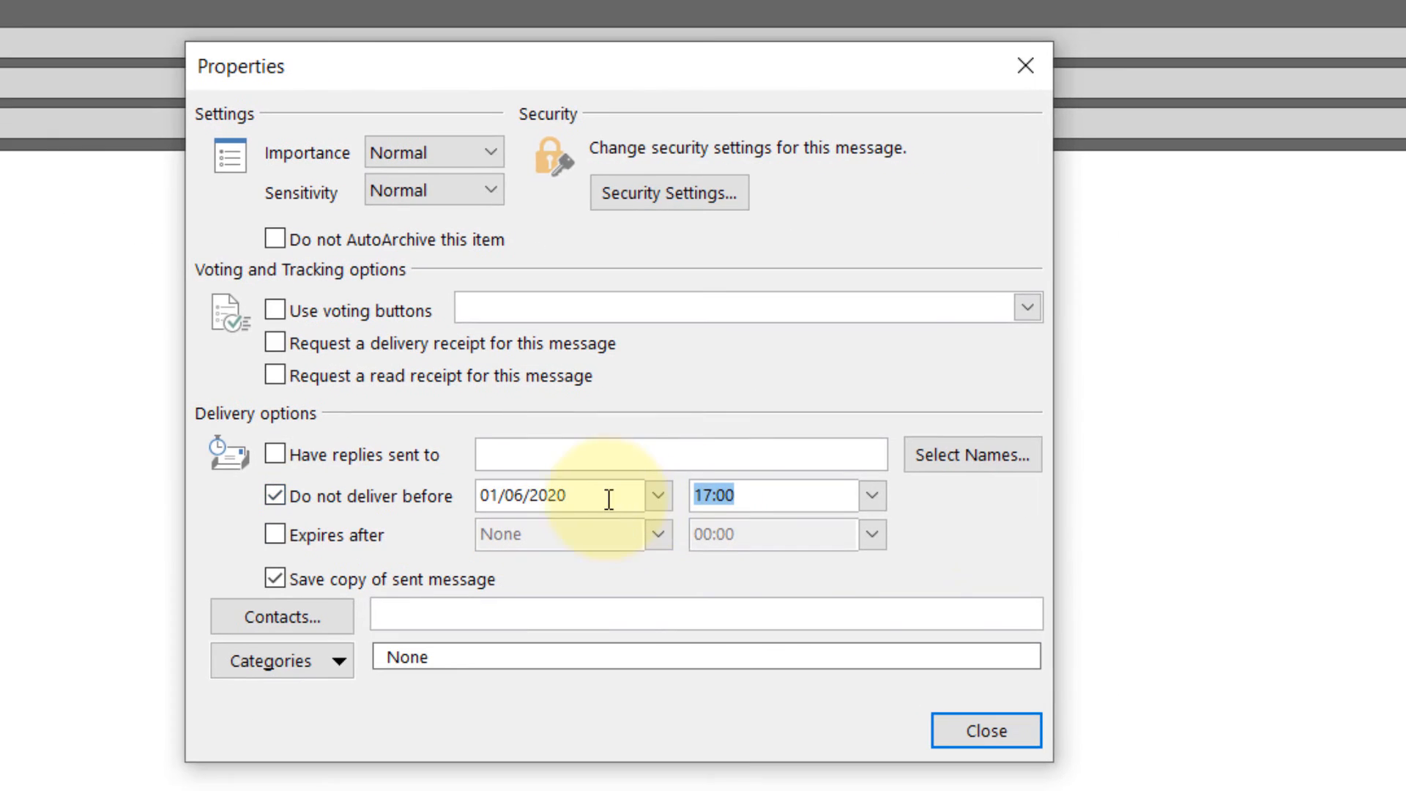
mouse_move(818, 485)
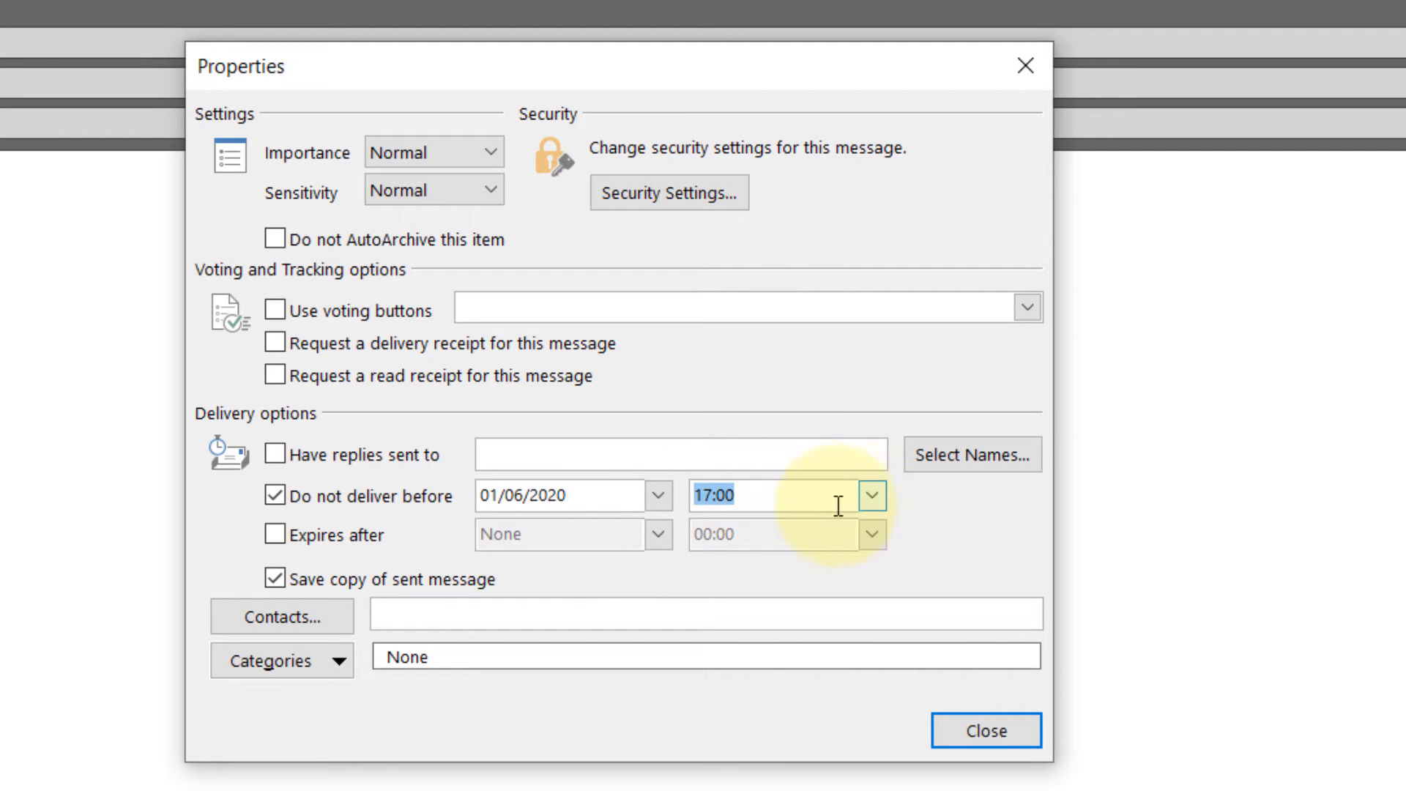
Step: Change the earliest delivery time to 18:30 on 01/06/2020 and close the Properties dialog
left_click(869, 495)
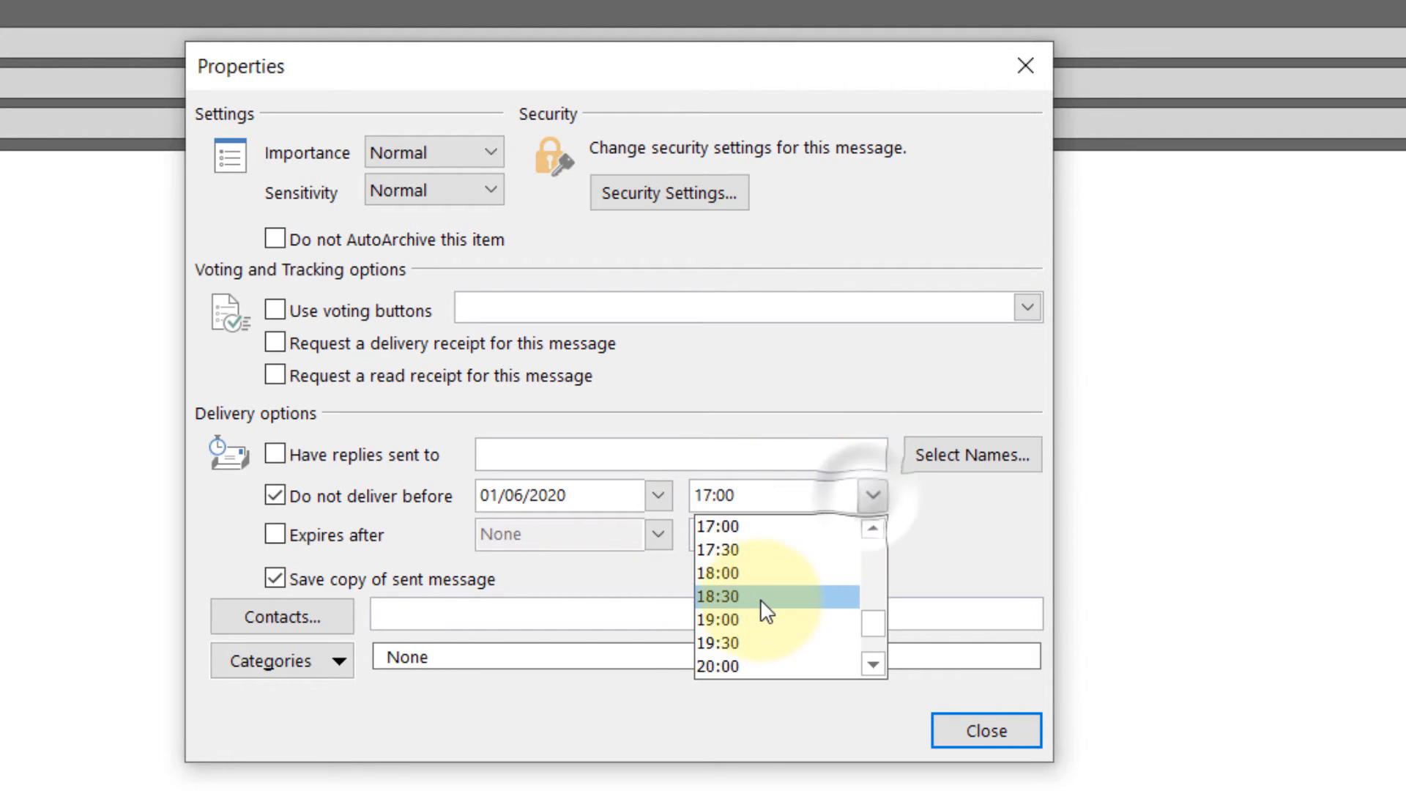
left_click(718, 593)
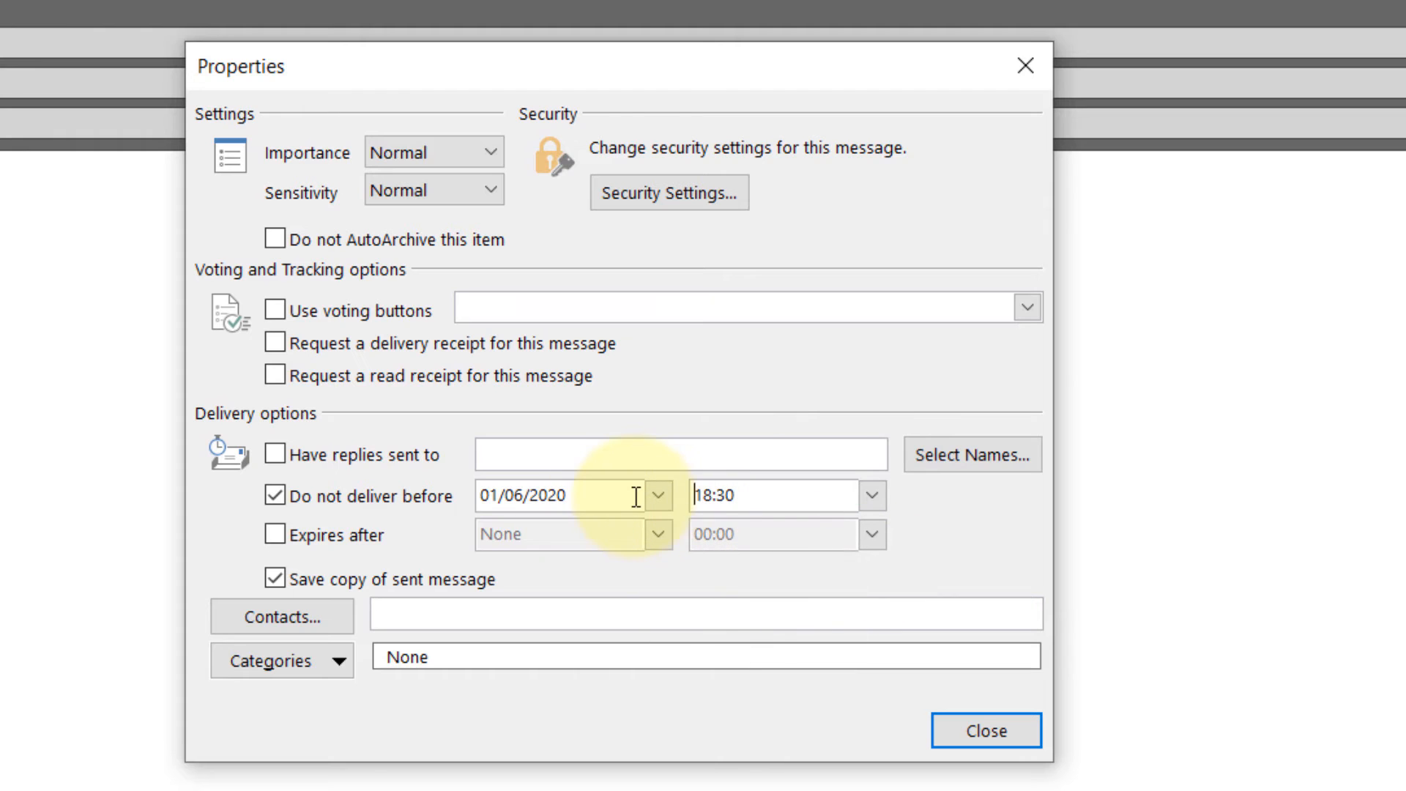
left_click(658, 497)
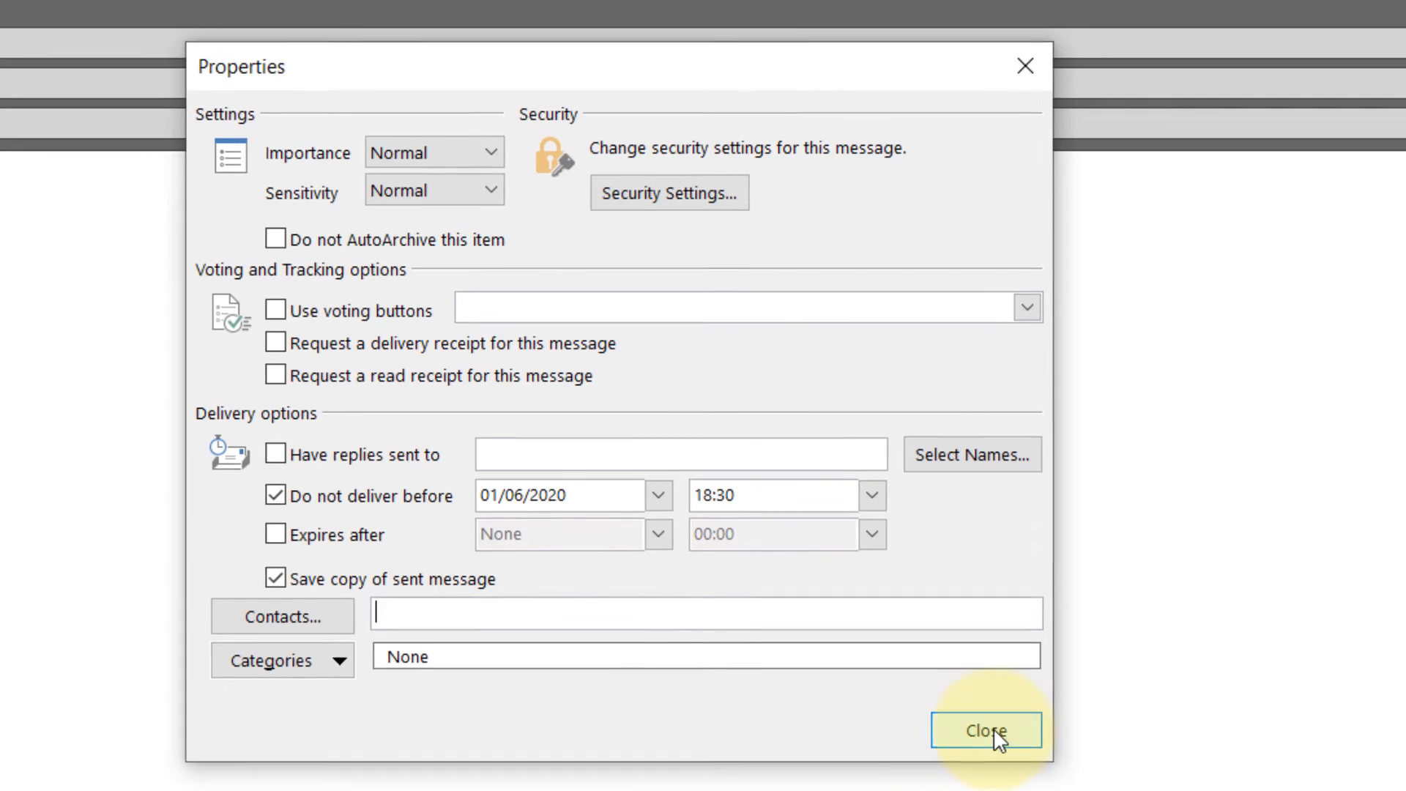
left_click(986, 730)
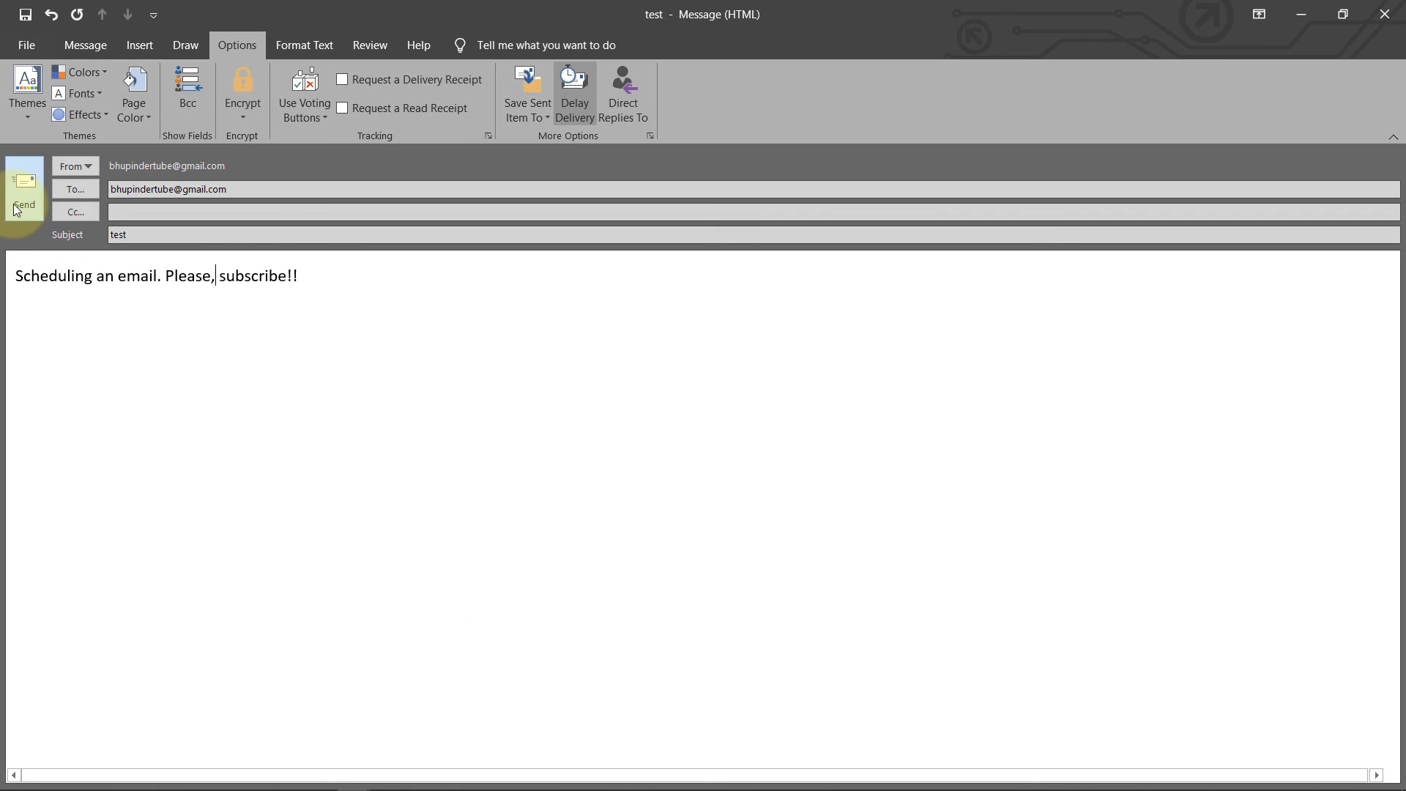